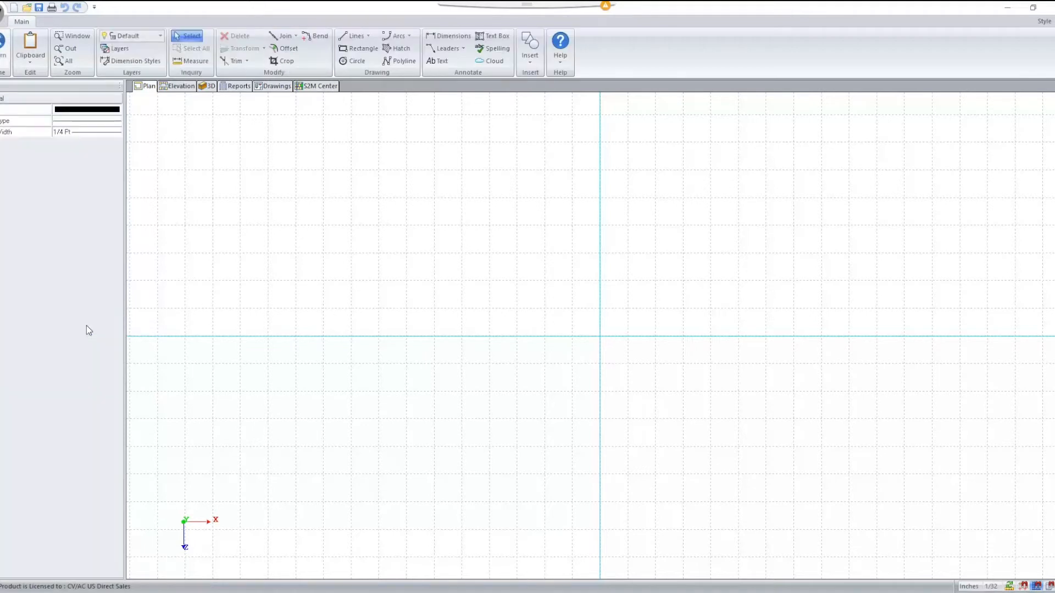
Start the Circle tool to draw a circle centred on the plan origin.
{"action": "left_click", "coordinate": [356, 61]}
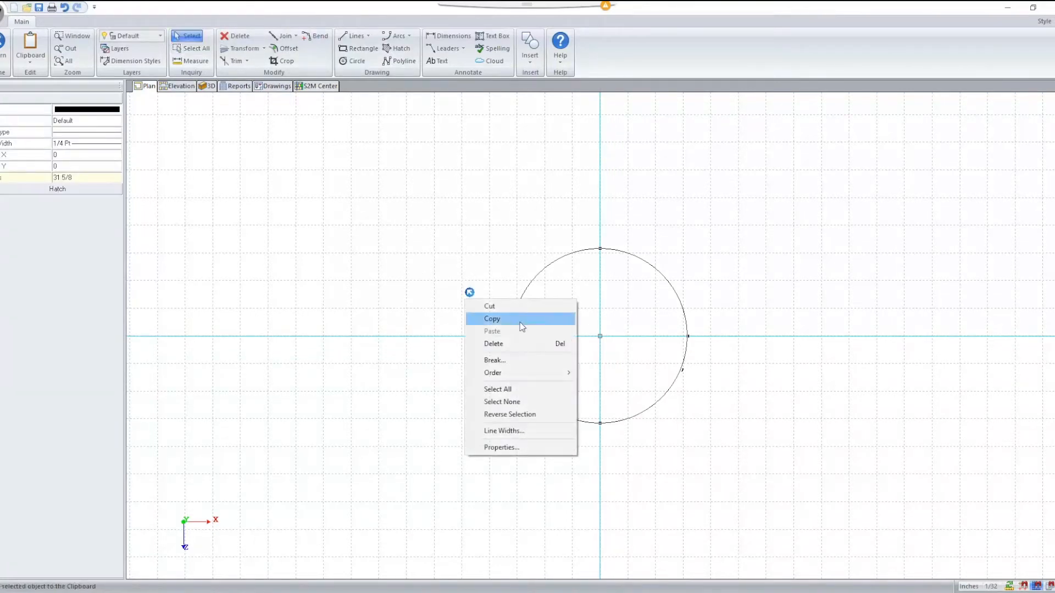
Break the circle into equal segments using the Break dialog's equal-segments mode and segment count.
{"action": "left_click", "coordinate": [494, 360]}
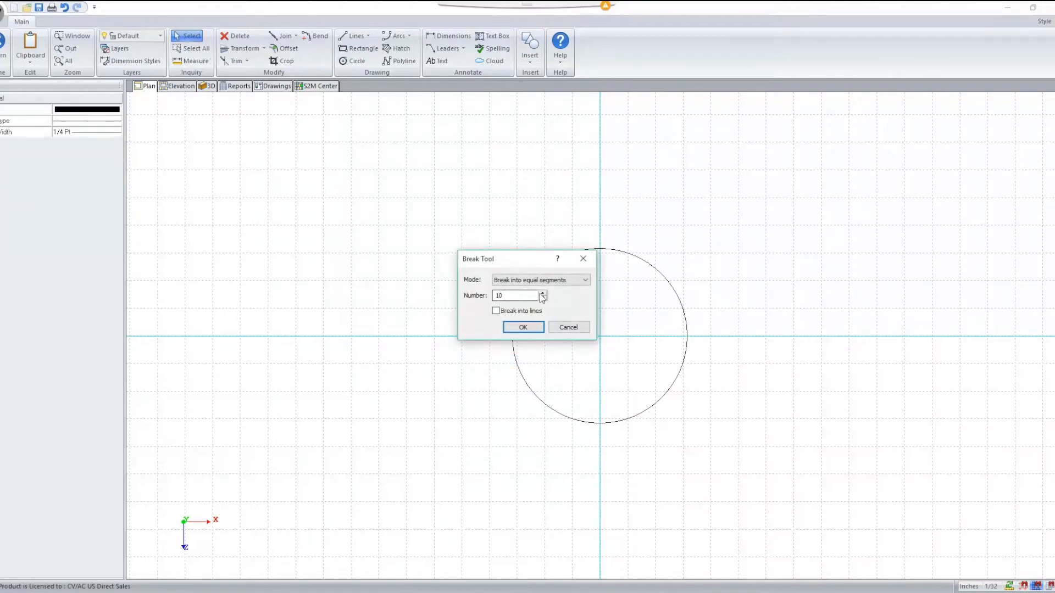
{"action": "left_click", "coordinate": [514, 296]}
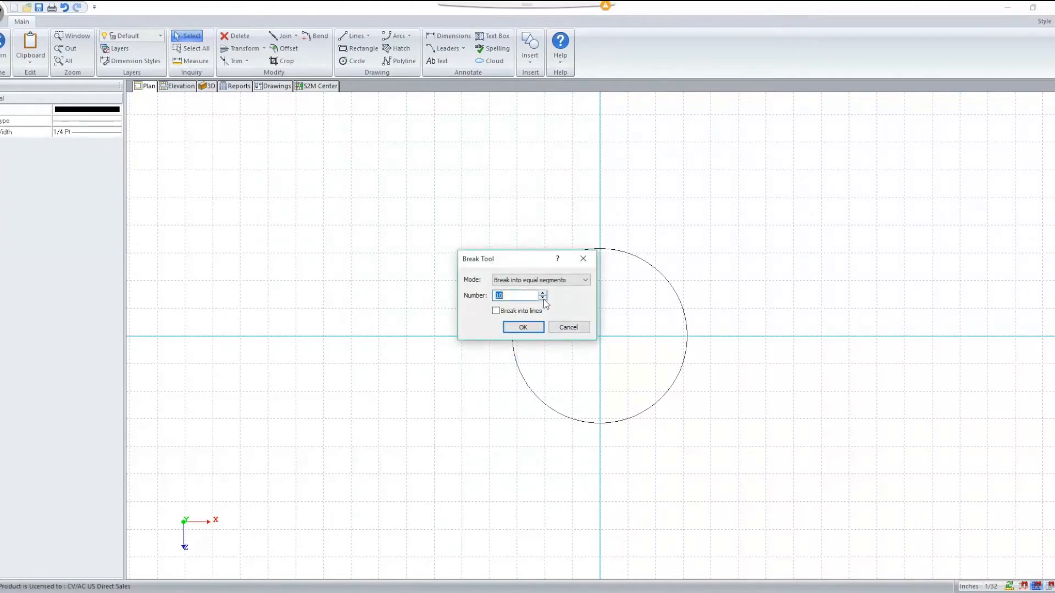
{"action": "left_click", "coordinate": [542, 294]}
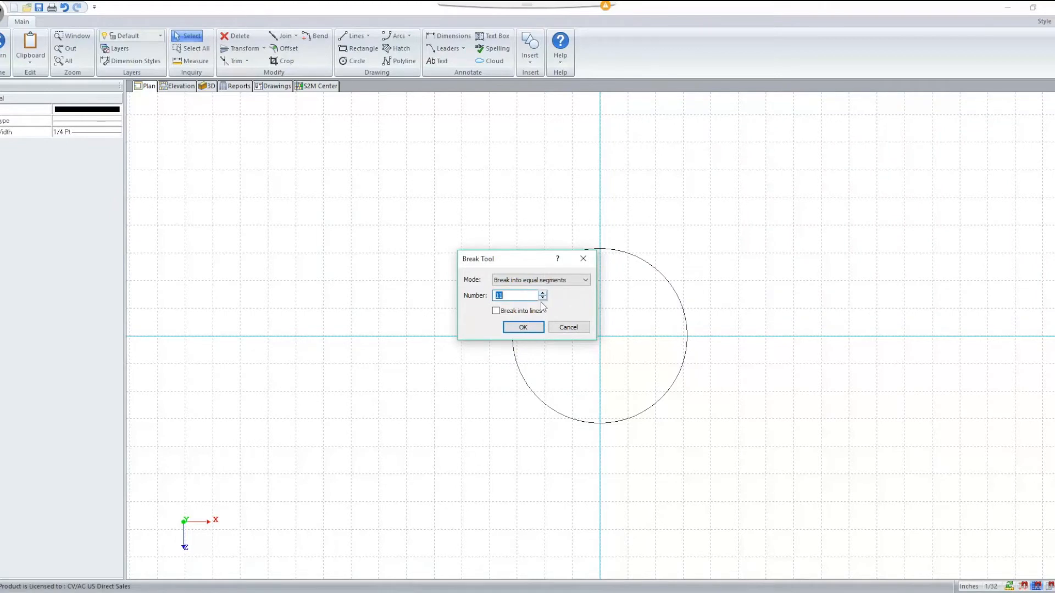
{"action": "left_click", "coordinate": [523, 327]}
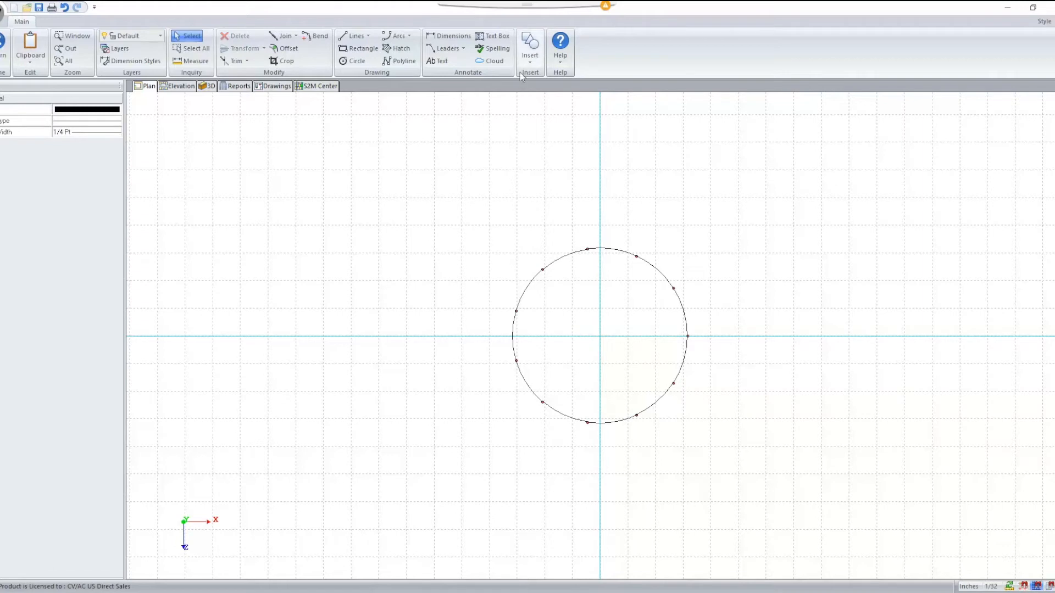
Insert a Cabinet List symbol from the Tables category onto the plan's upper right.
{"action": "left_click", "coordinate": [529, 48]}
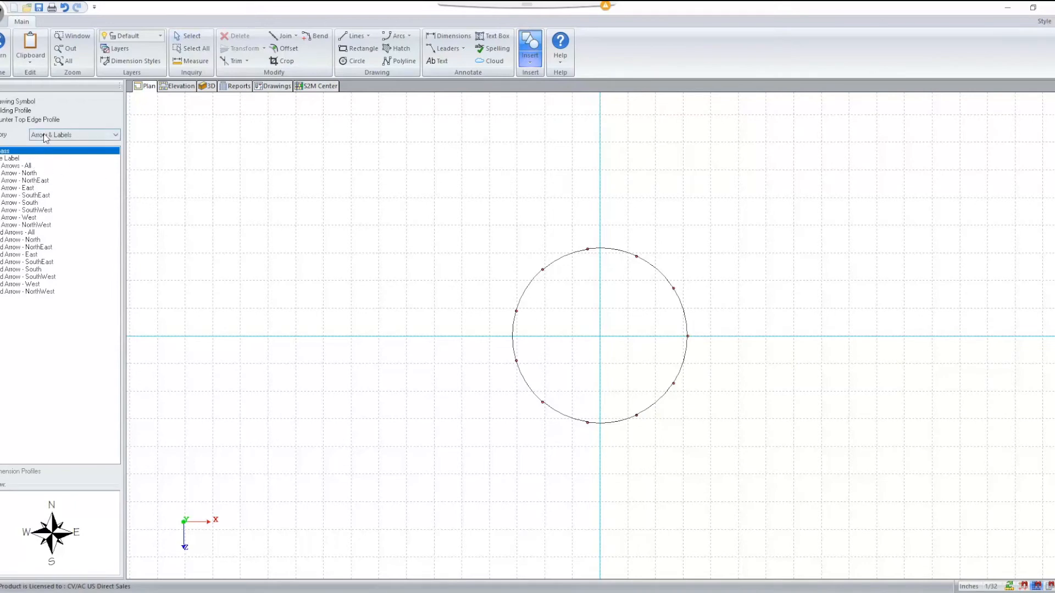
{"action": "left_click", "coordinate": [74, 134]}
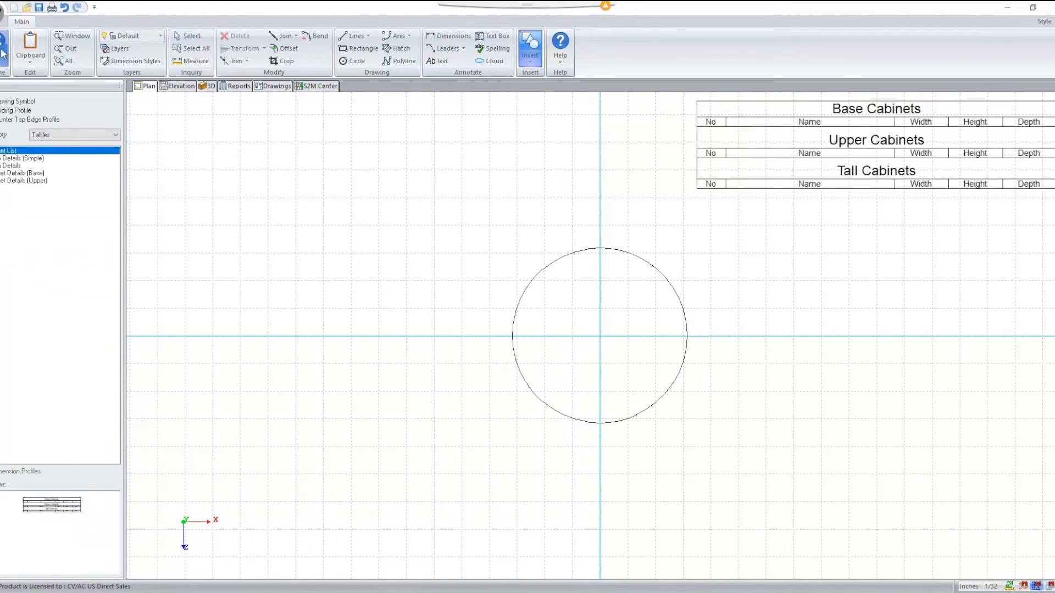
Switch back to CAD (F8) mode and show the Insert choices (symbol, table, DXF, image, media).
{"action": "left_click", "coordinate": [27, 321]}
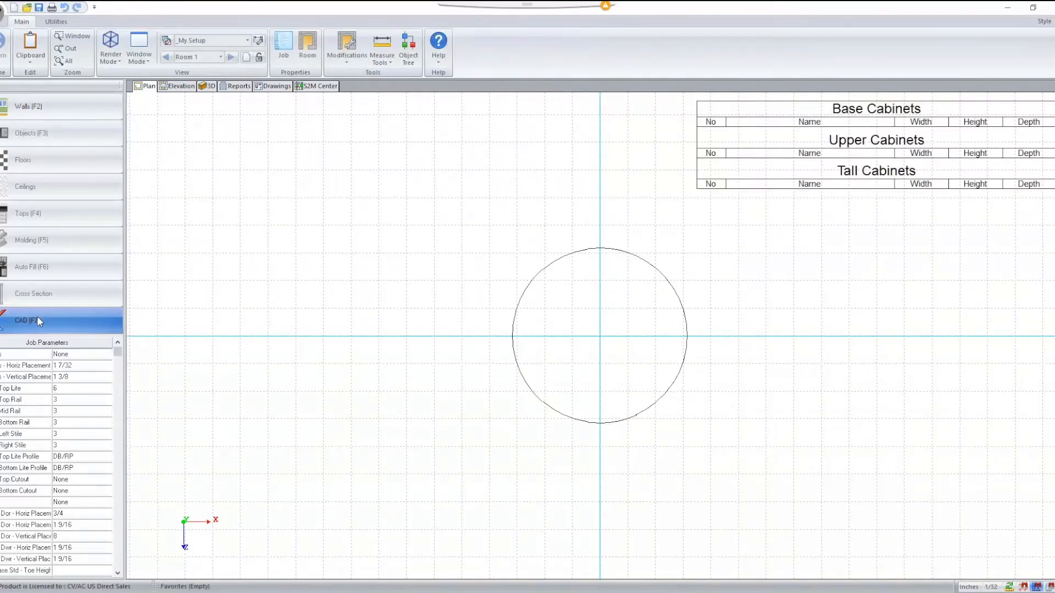
{"action": "left_click", "coordinate": [530, 41]}
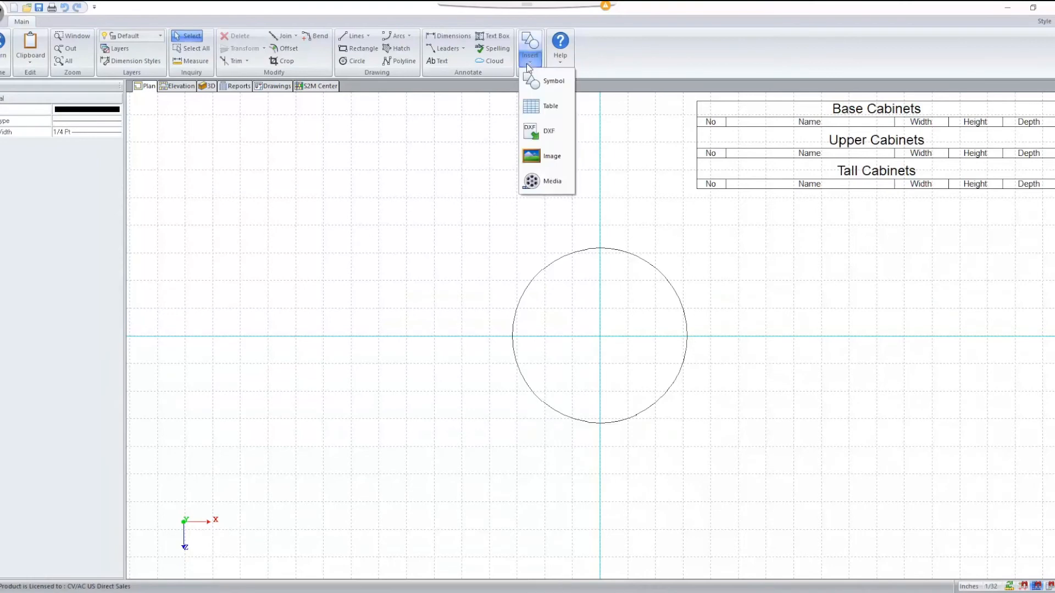